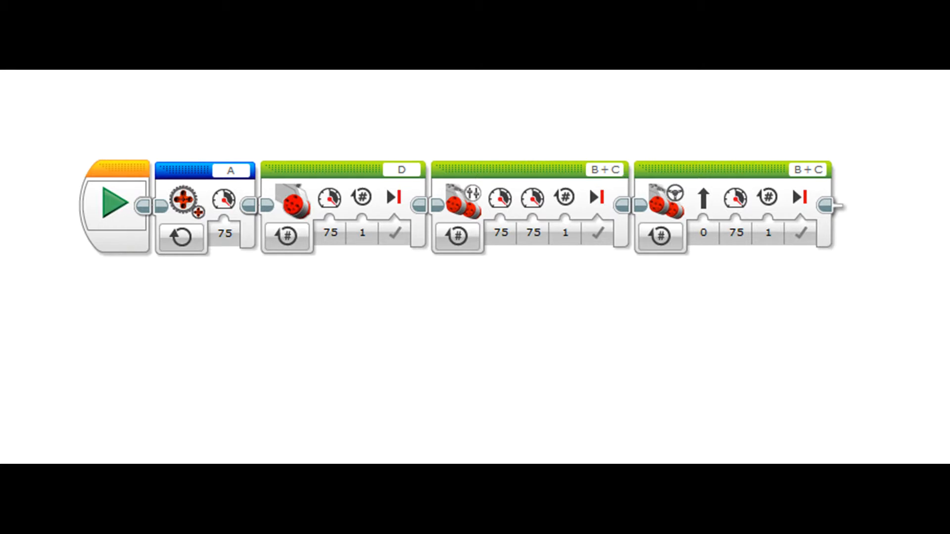
pyautogui.click(203, 215)
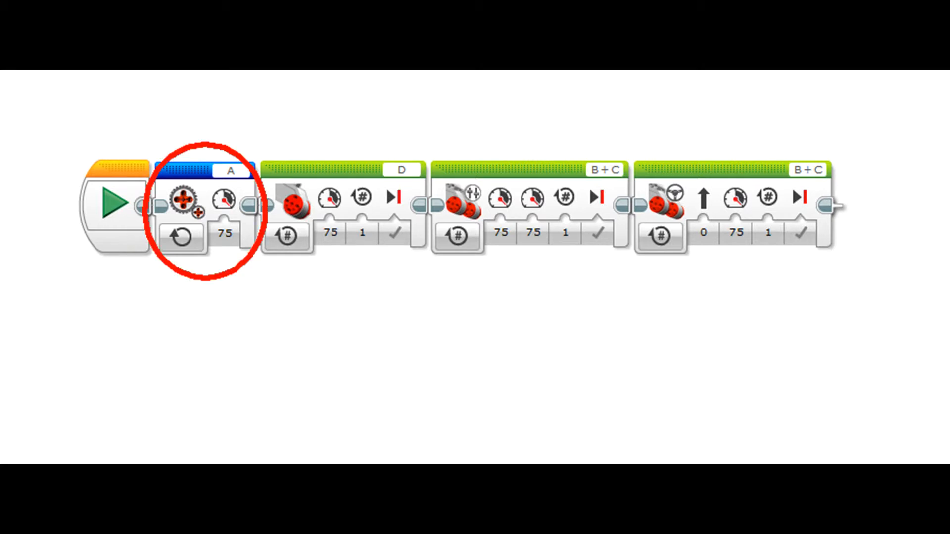